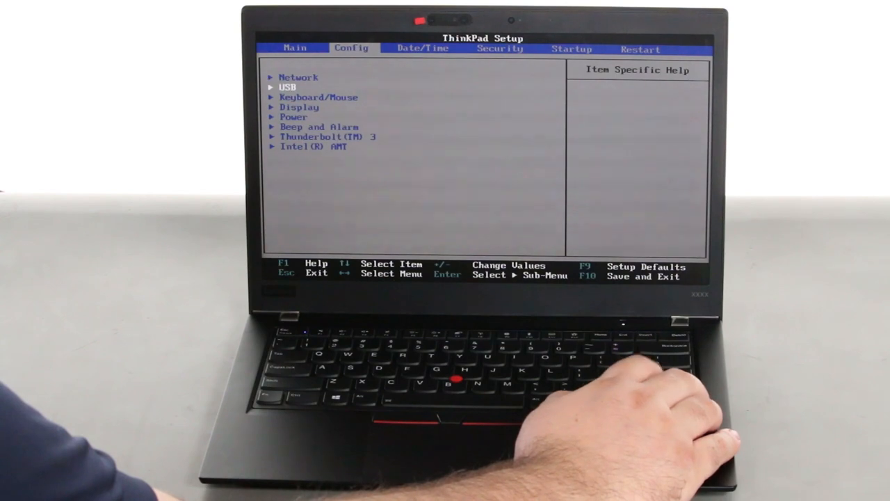
Enter Config > Power and move the selection down toward Disable Built-in Battery
{"action": "key", "text": "down"}
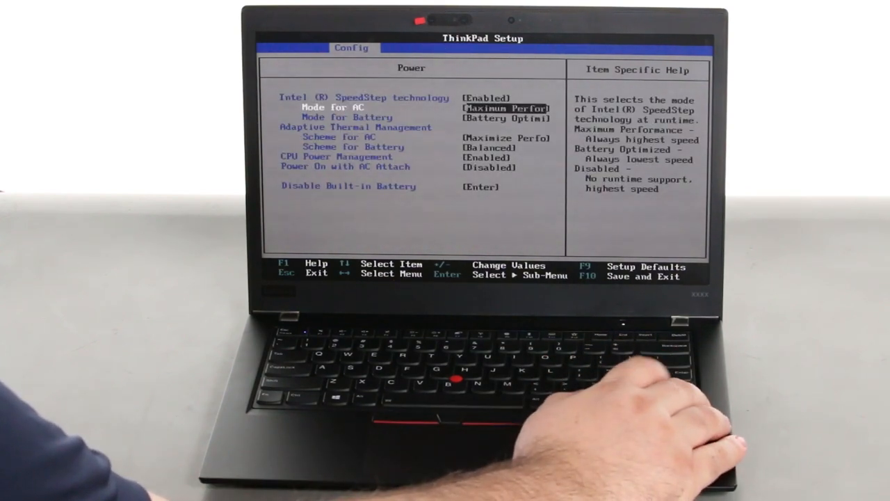
{"action": "key", "text": "down"}
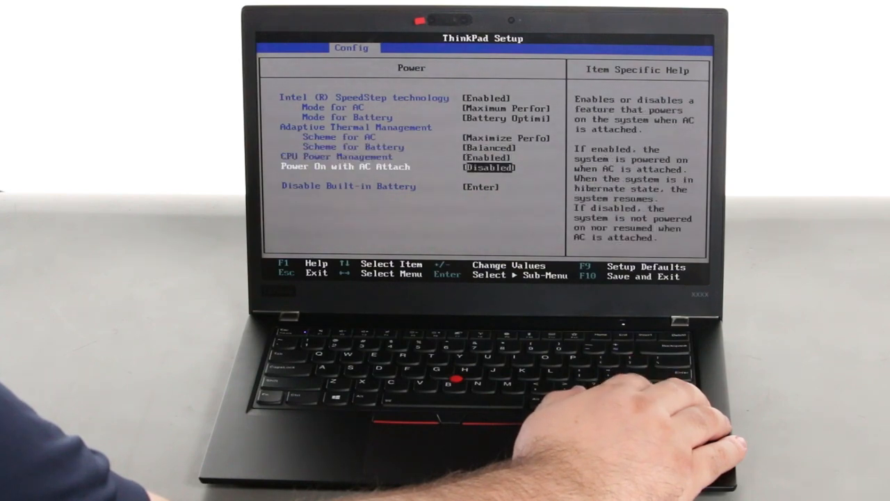